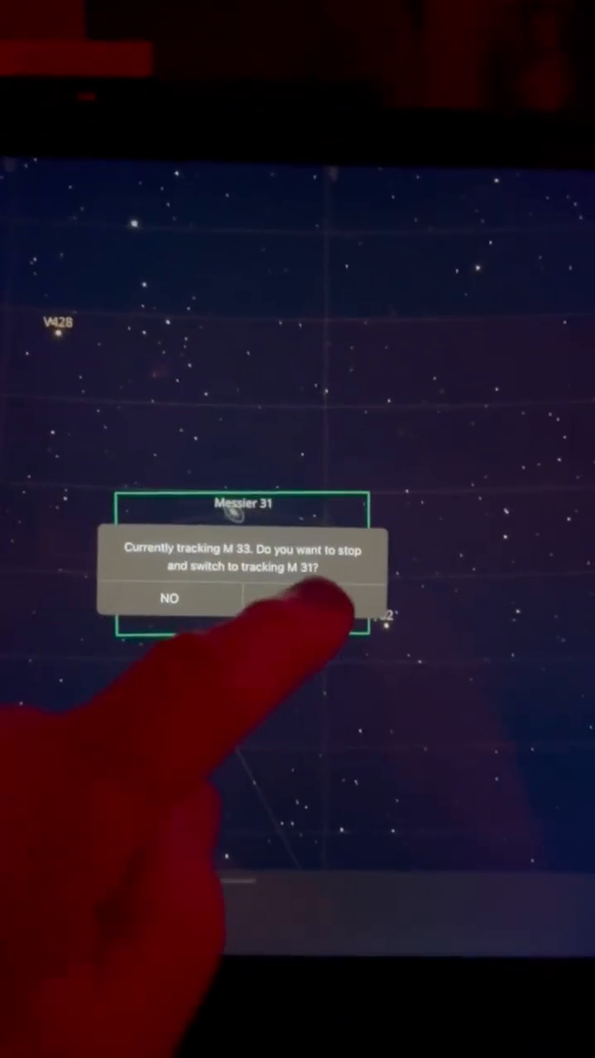
- Confirm stopping M 33 tracking so the telescope tracks Messier 31 instead
left_click(331, 598)
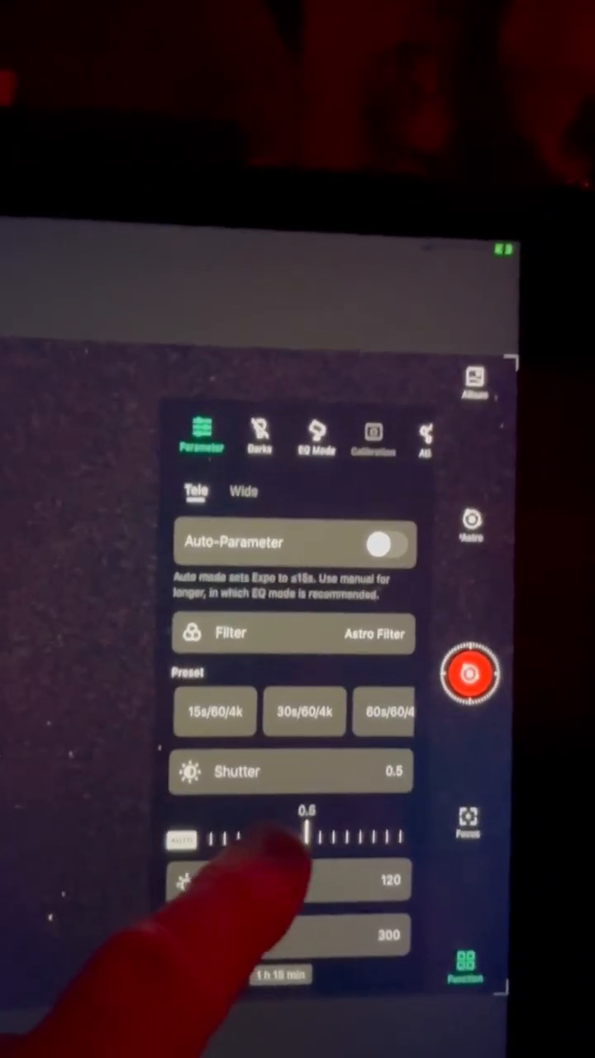
- Set the telephoto shutter to 15 s, with gain 60, Astro Filter and 300 frames
left_click_drag(310, 833, 322, 832)
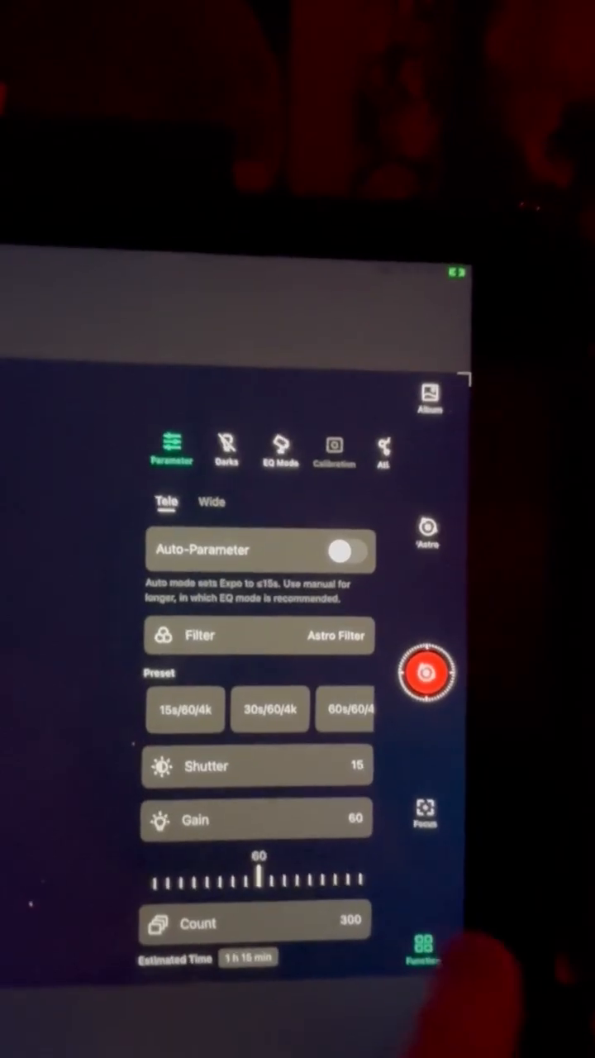
- Start the 300-frame astro capture with the red record button
left_click(426, 673)
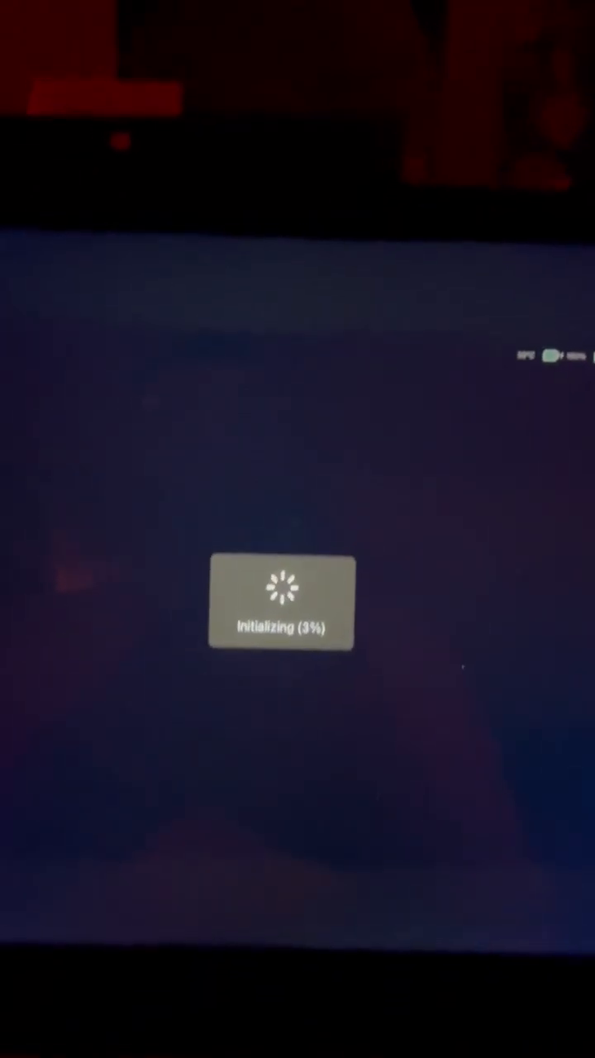